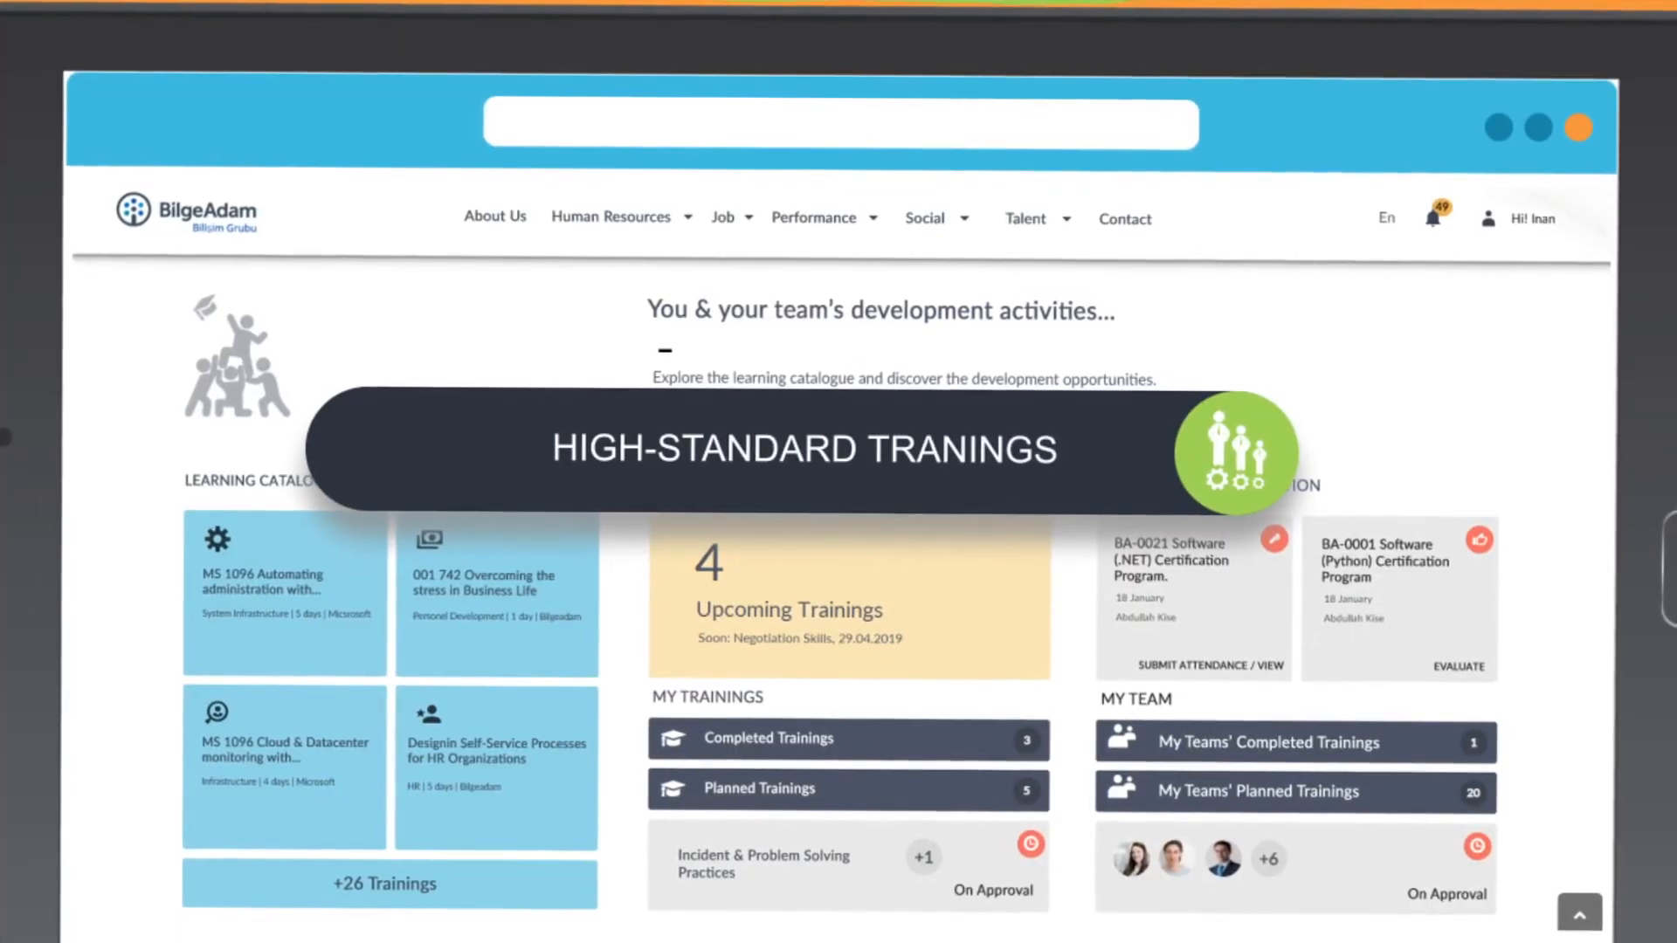
# Show the insurance base and employee and employer rates under payroll legislations
pyautogui.scroll(-3)
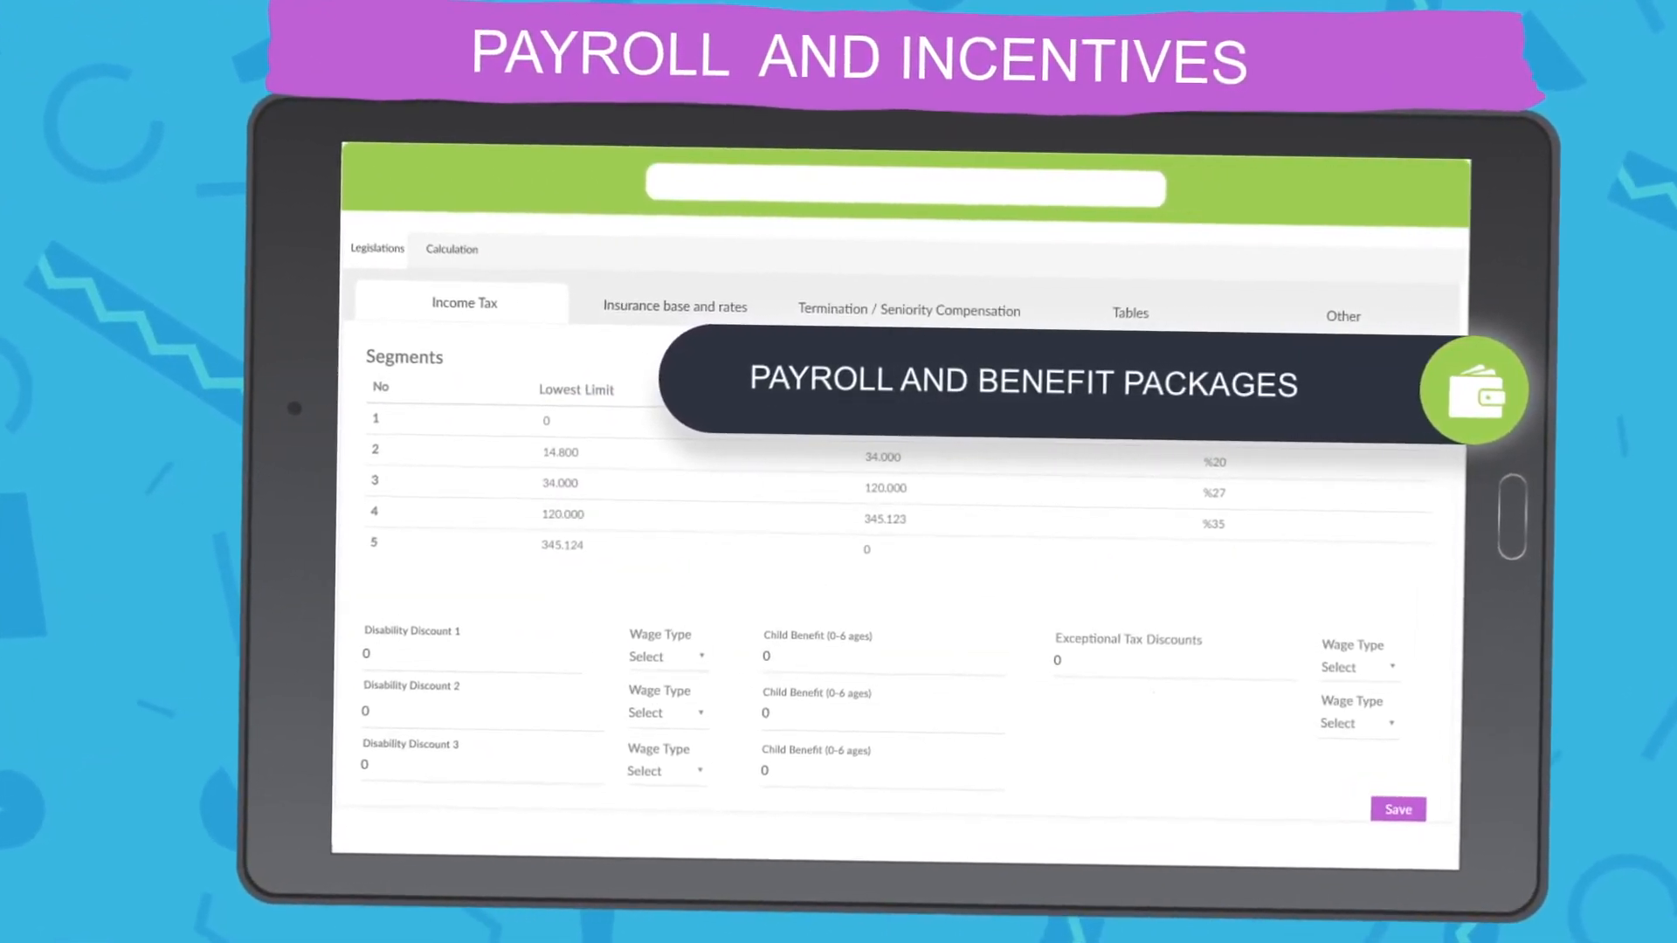
pyautogui.click(675, 305)
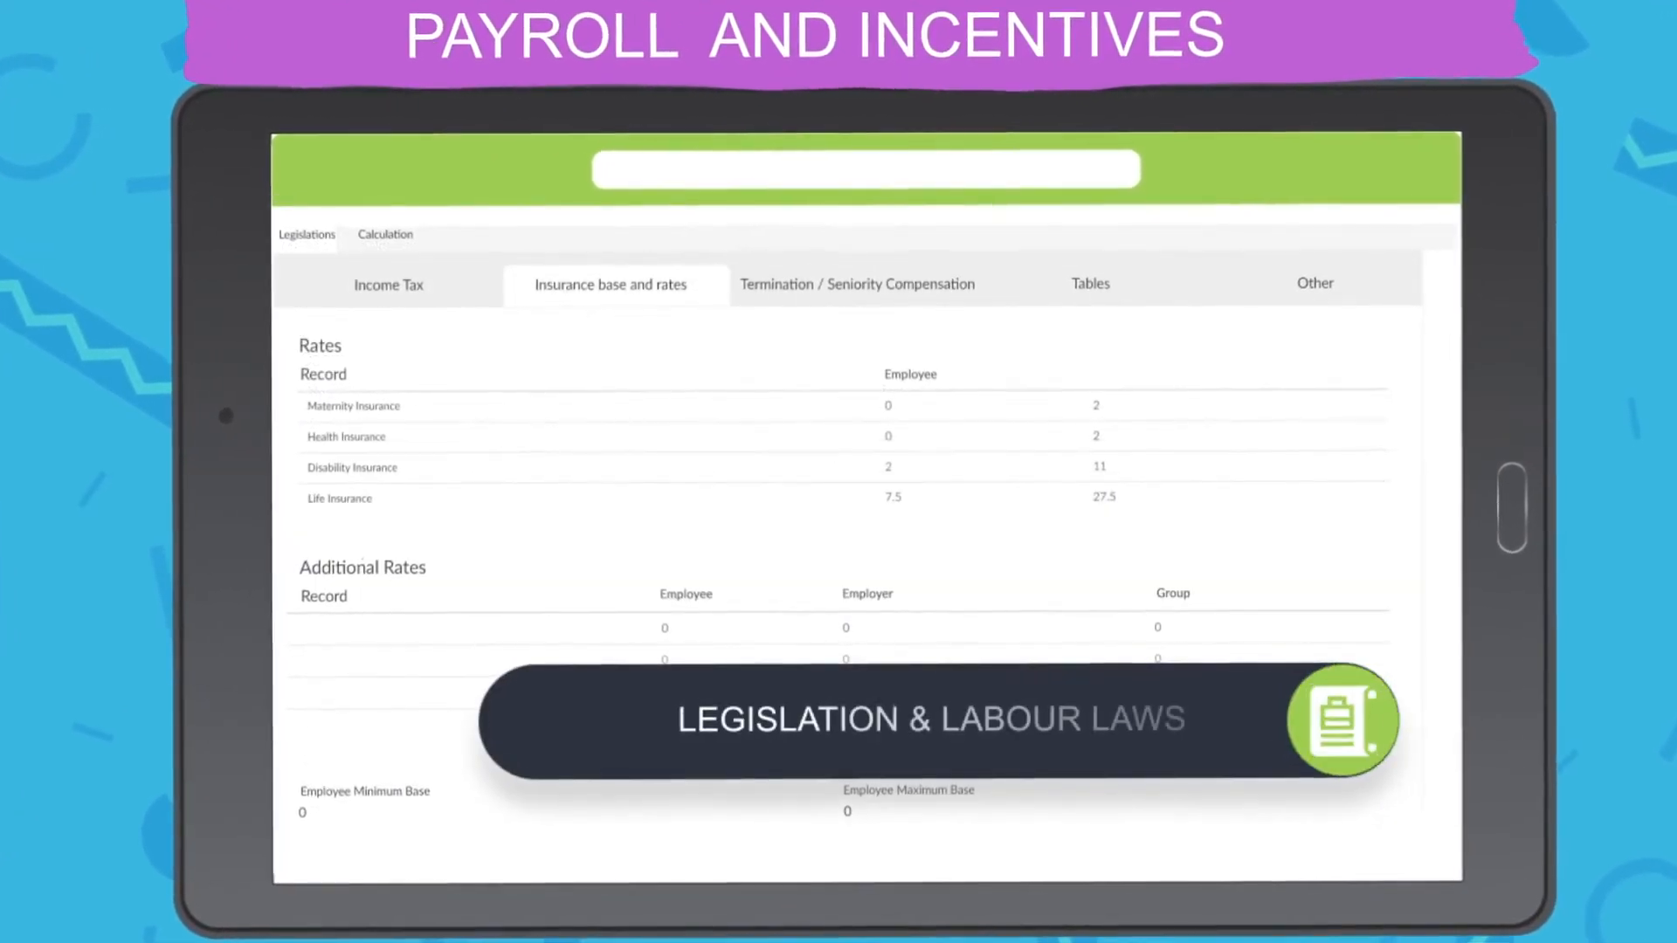